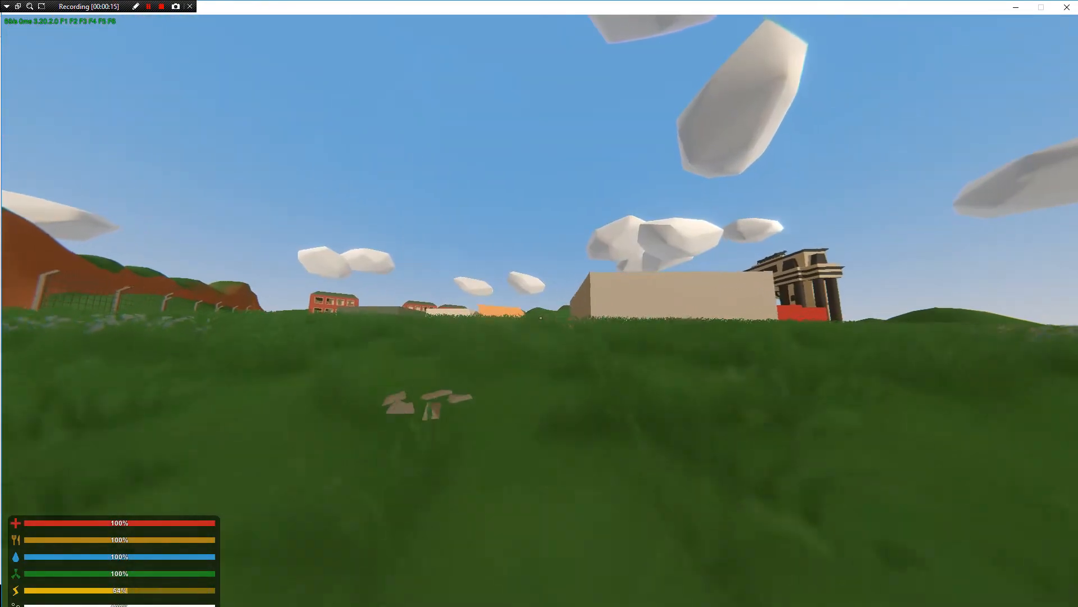
Check the island map to find the spawn position near Falmouth, then close it.
key(m)
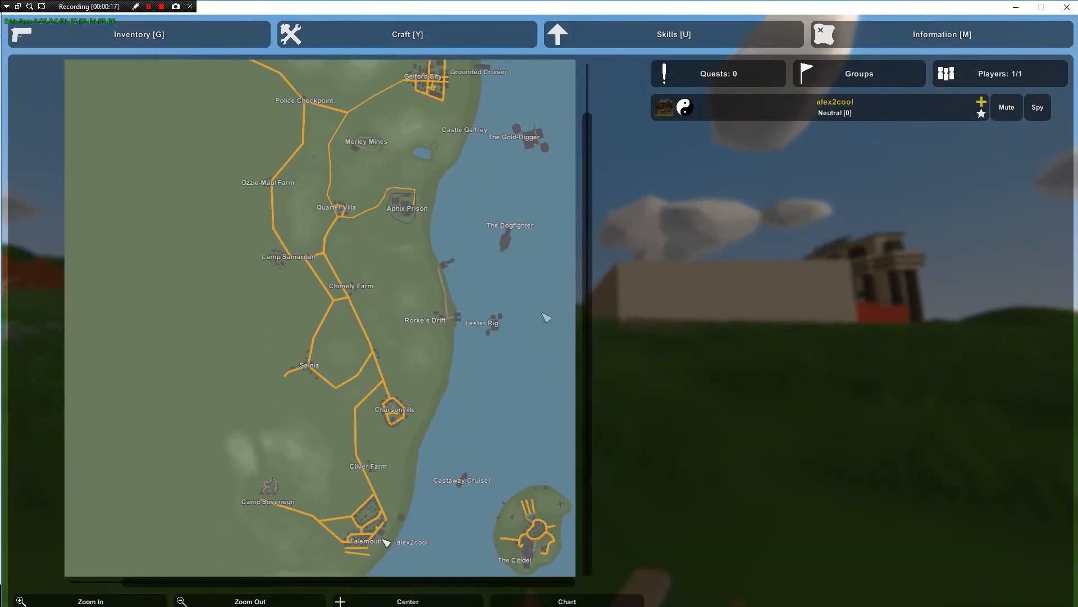
key(m)
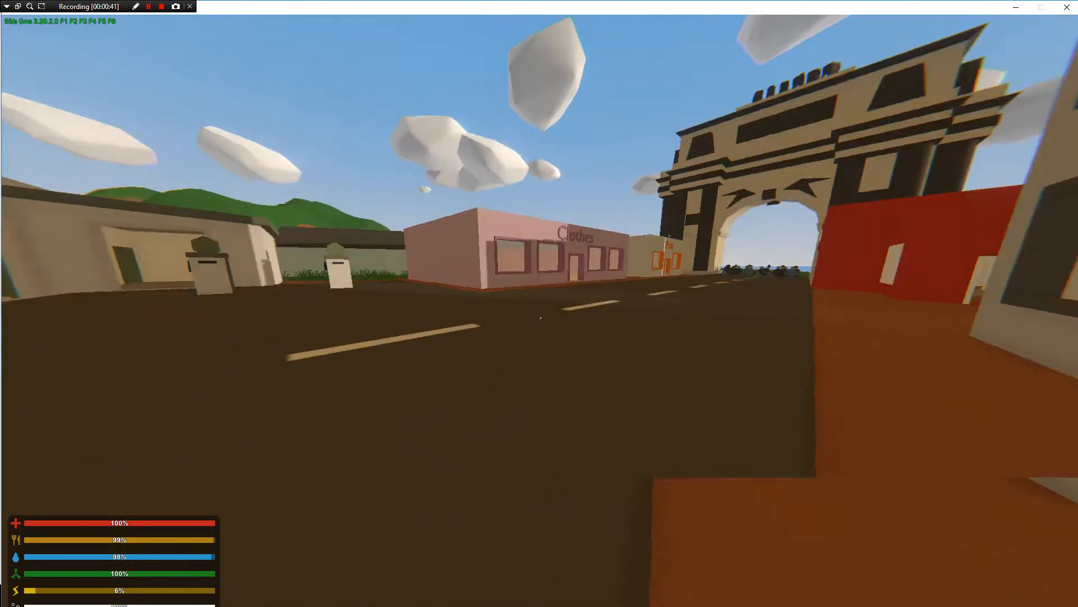
mouse_move(539, 317)
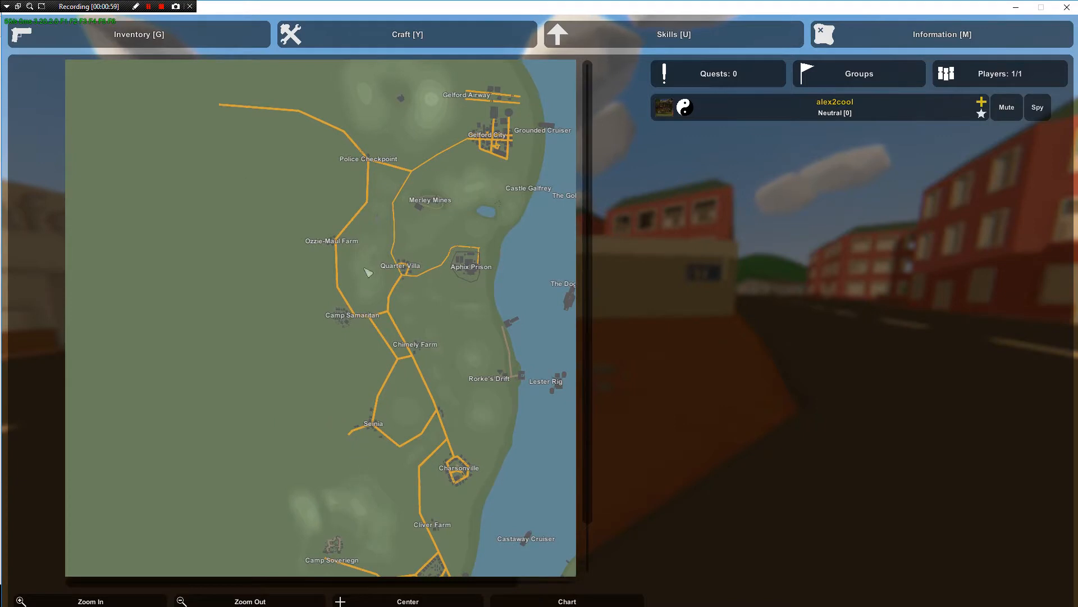
mouse_move(344, 111)
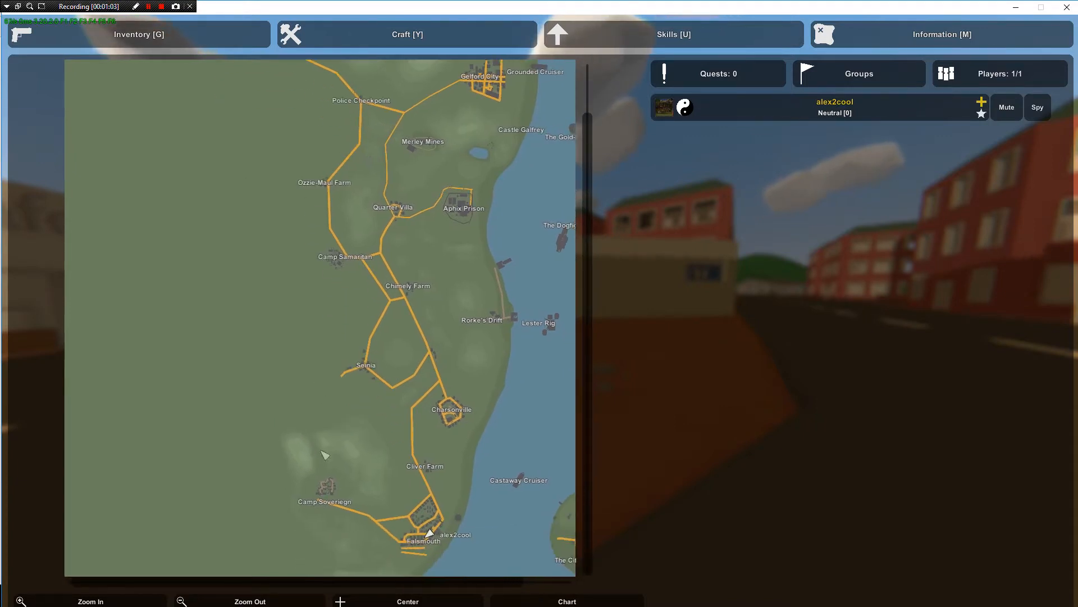
mouse_move(337, 234)
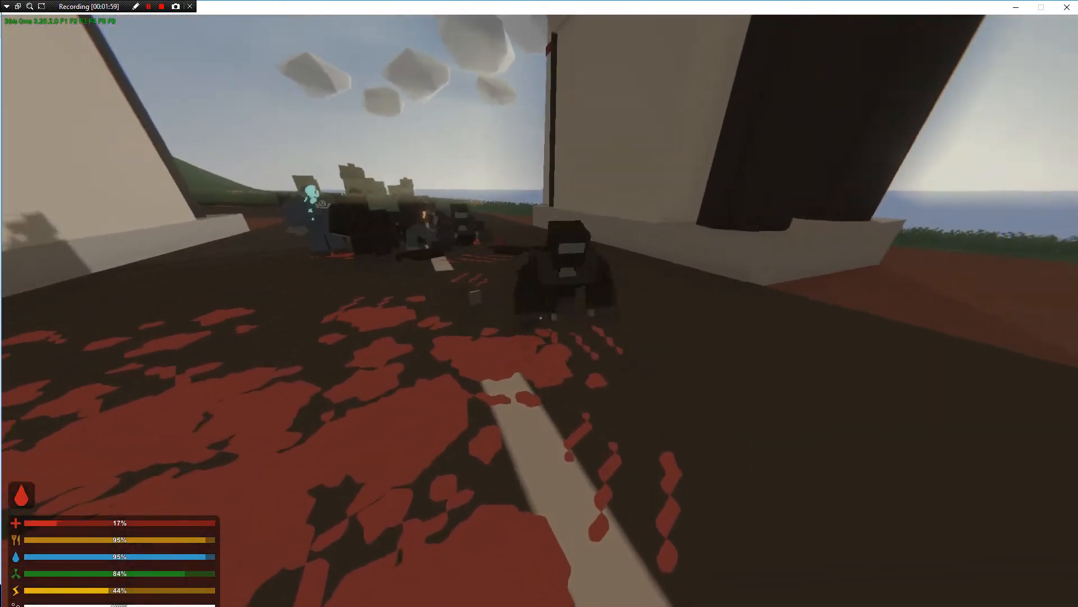
Attack the custom zombie ahead in Falmouth's streets with the melee weapon.
click(539, 283)
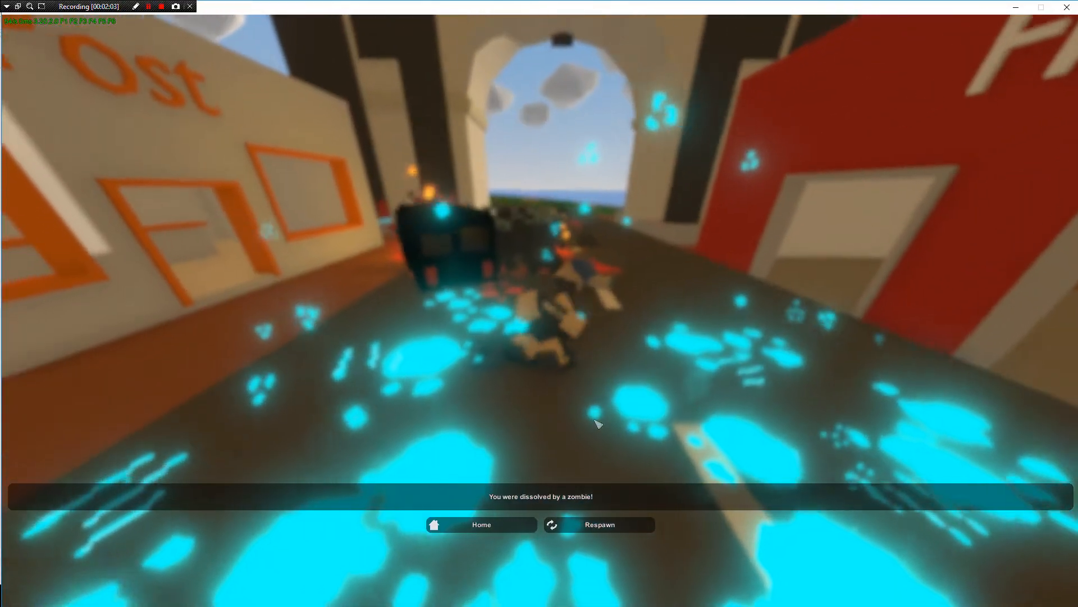
click(599, 525)
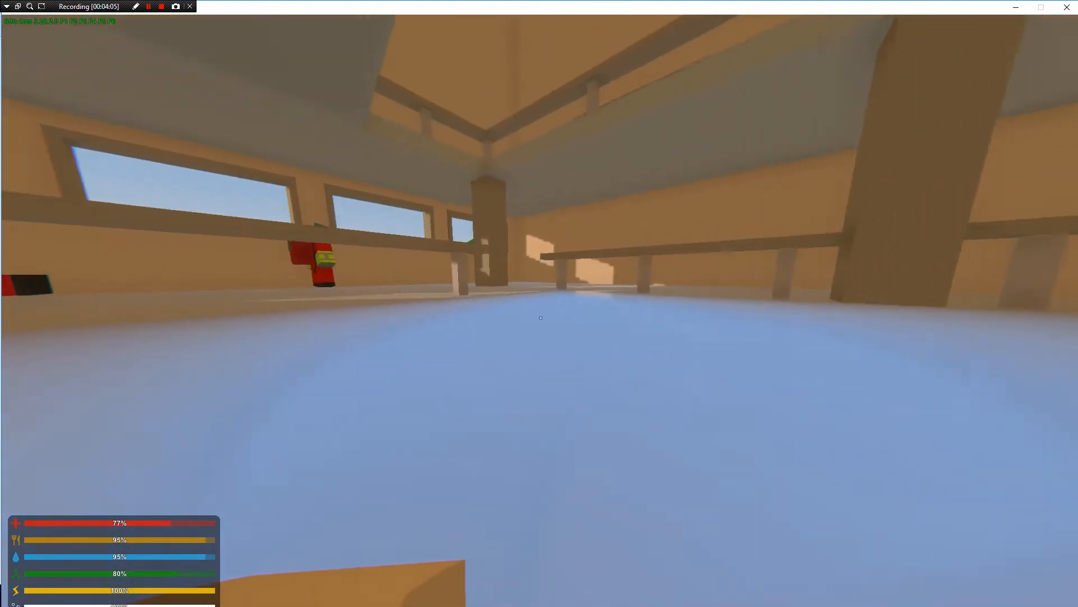
mouse_move(539, 317)
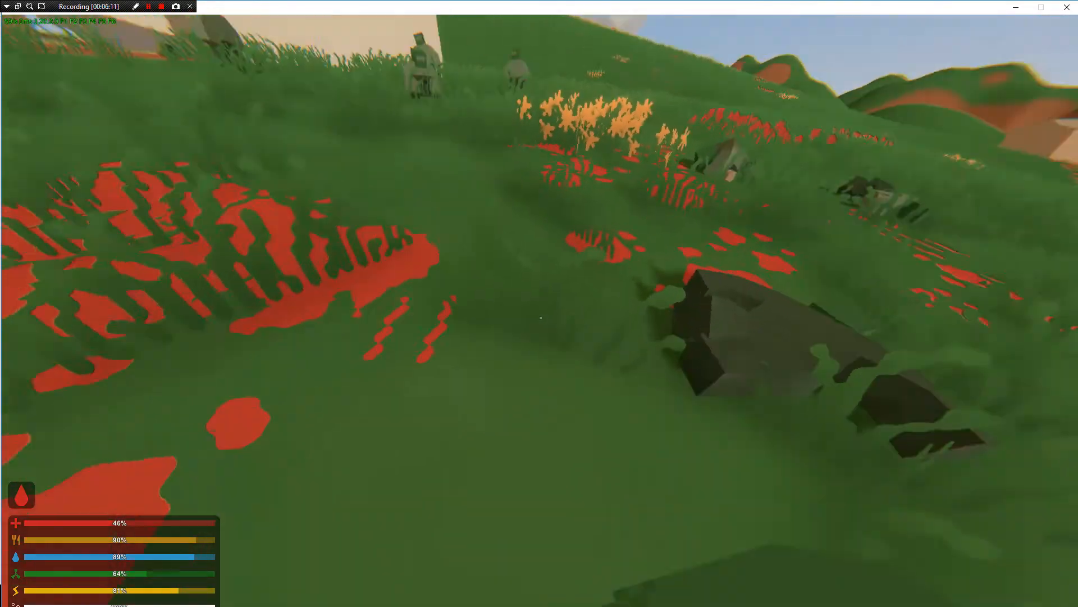
mouse_move(539, 316)
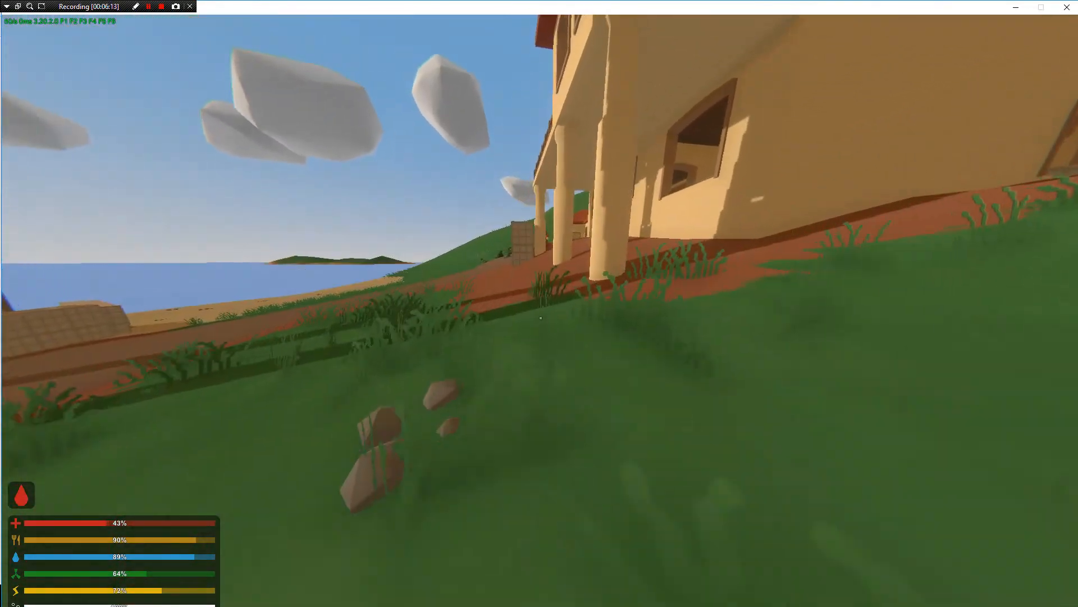
Walk down the grassy hill into the walled yard roamed by red-suited zombies.
key(y)
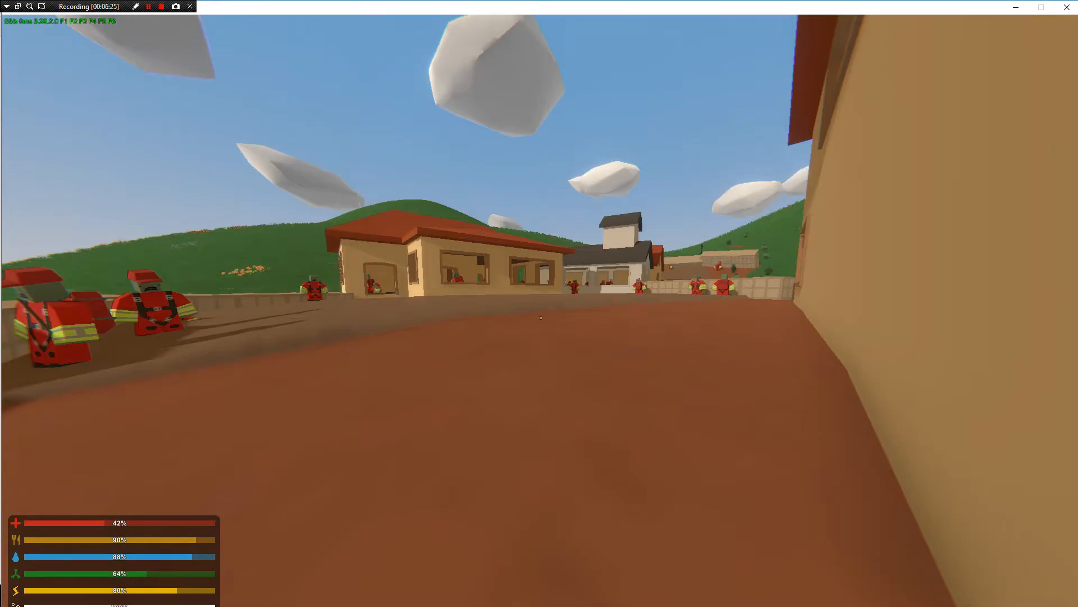
mouse_move(539, 316)
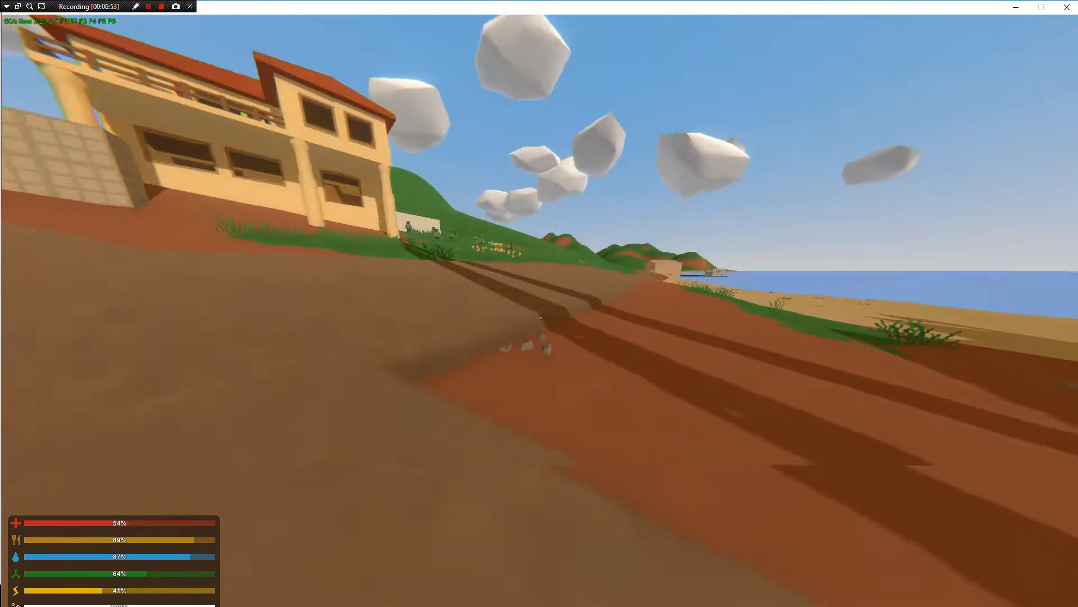
mouse_move(539, 316)
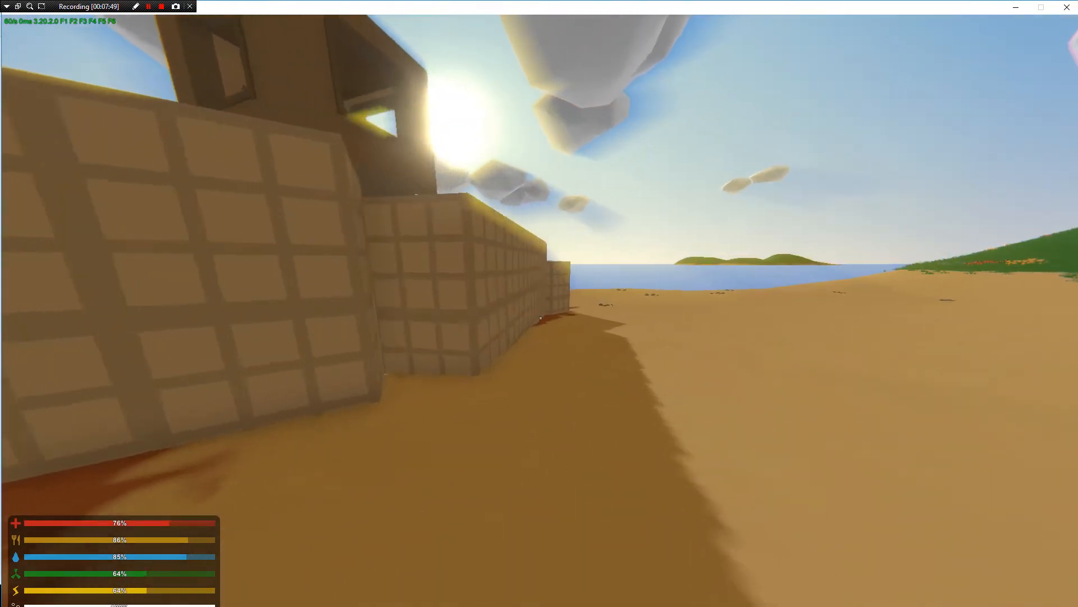
mouse_move(539, 303)
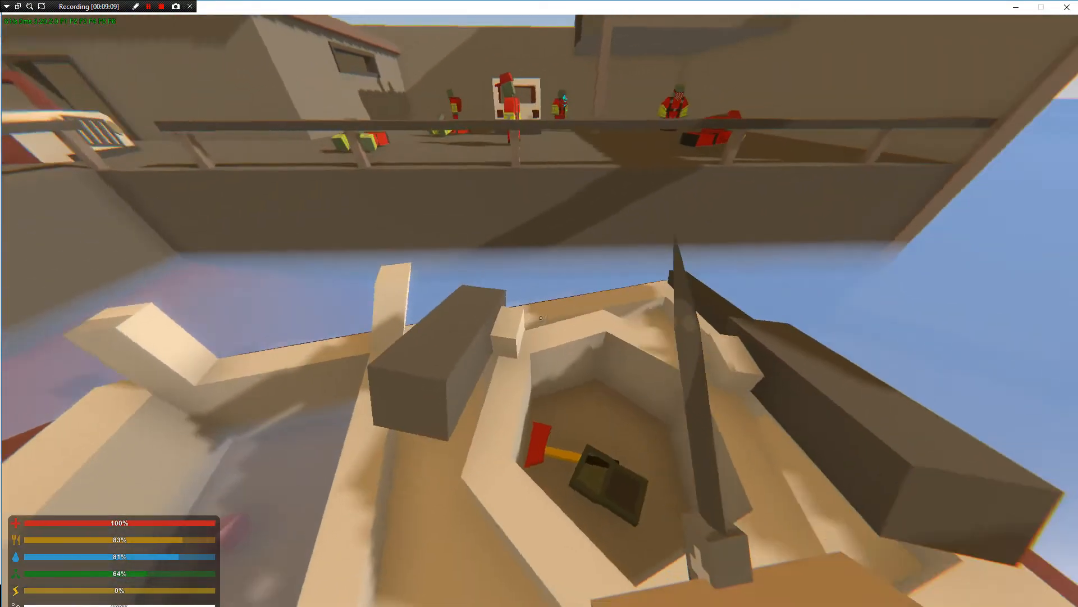
Climb onto the structure and face the red-suited zombies crowded on the balcony.
key(g)
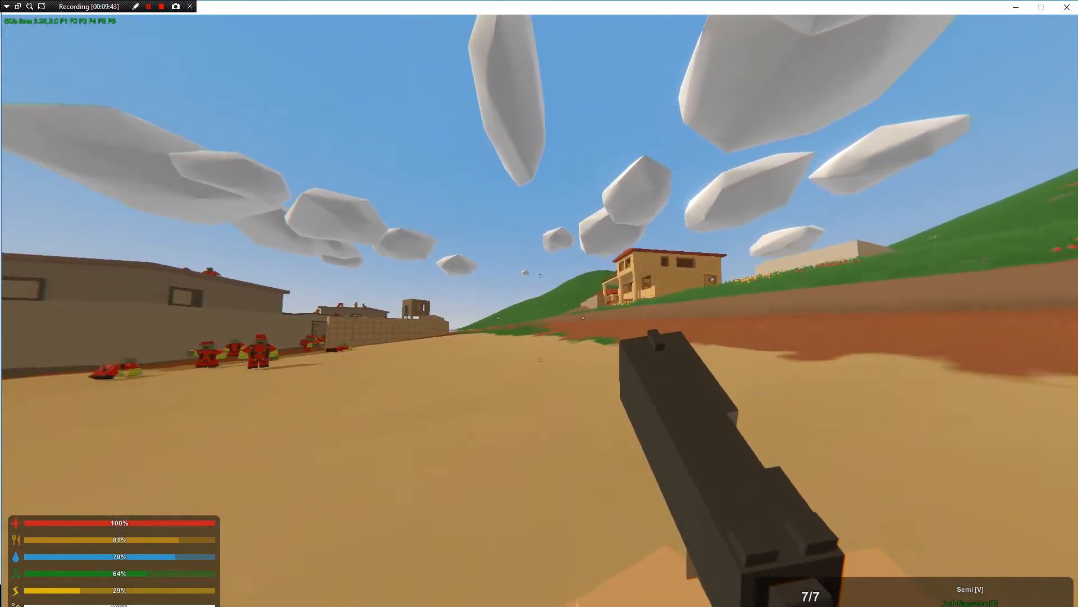
mouse_move(539, 302)
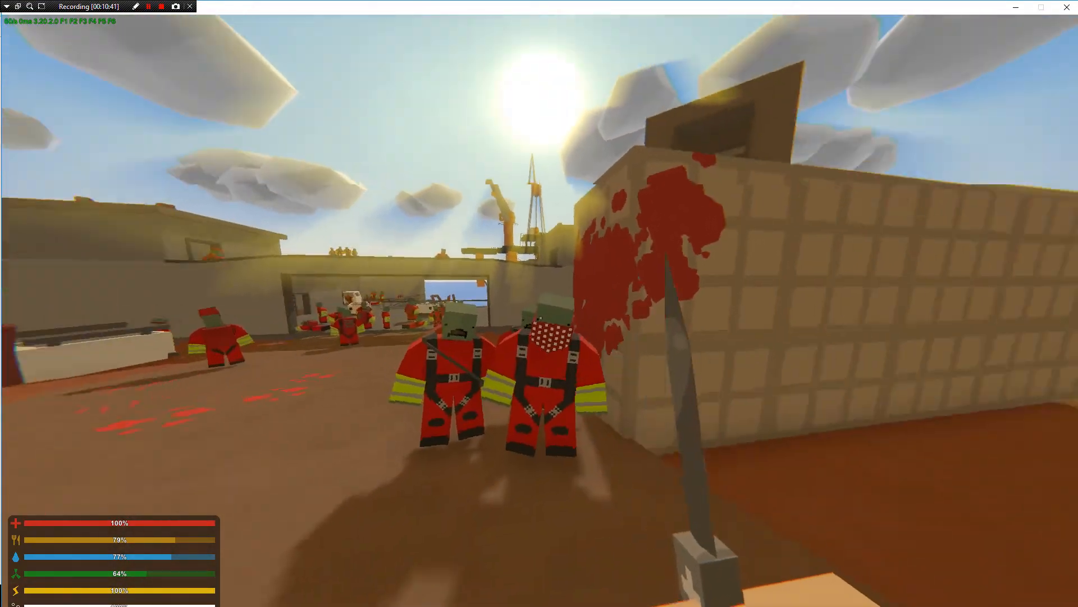
Strike at the red-suited zombies while pushing through the harbour yard.
click(539, 317)
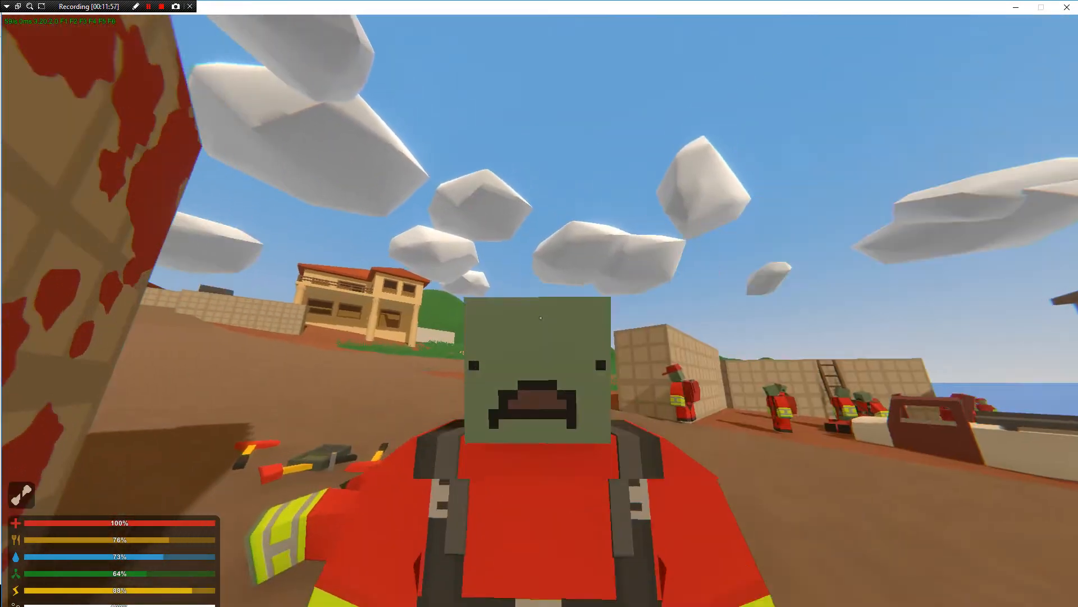
Attack the red-suited zombie near the stone block walls below the tan house.
click(541, 318)
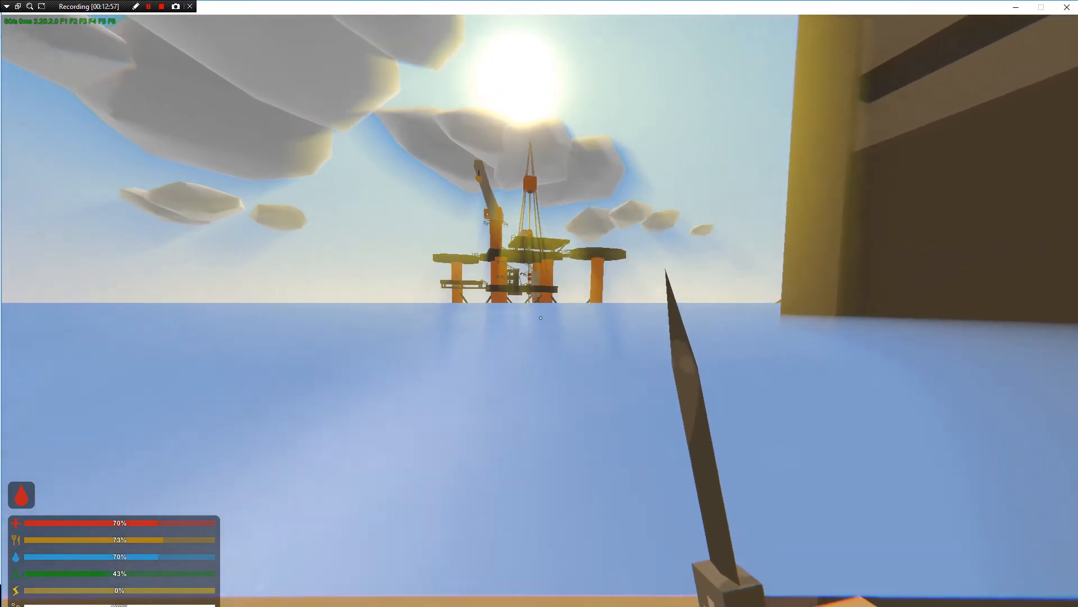
Check the map by the seaside village, then bring up the character's inventory and equipment.
key(m)
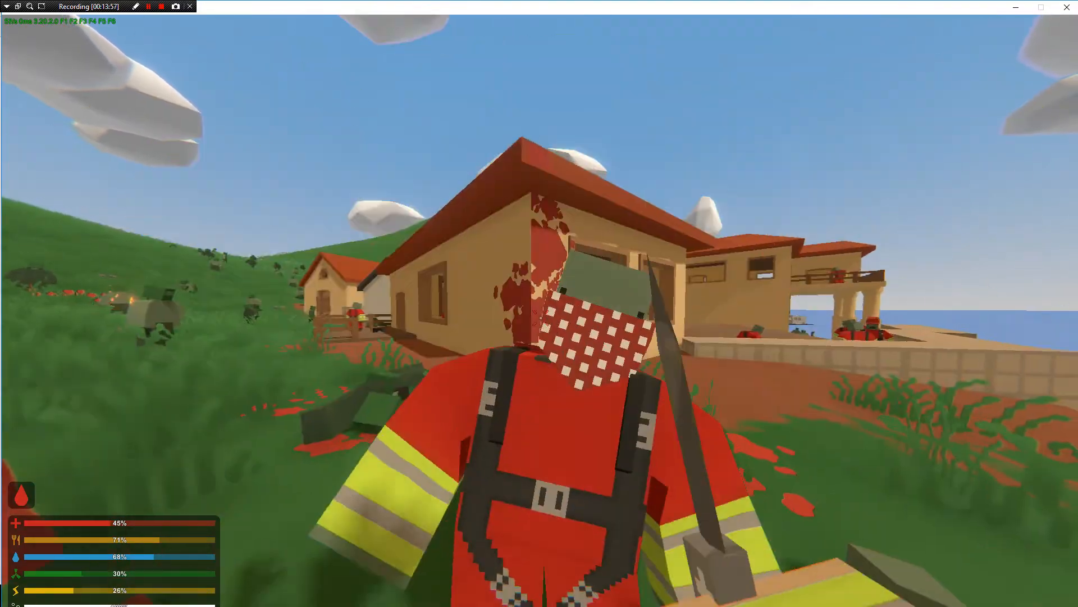
key(i)
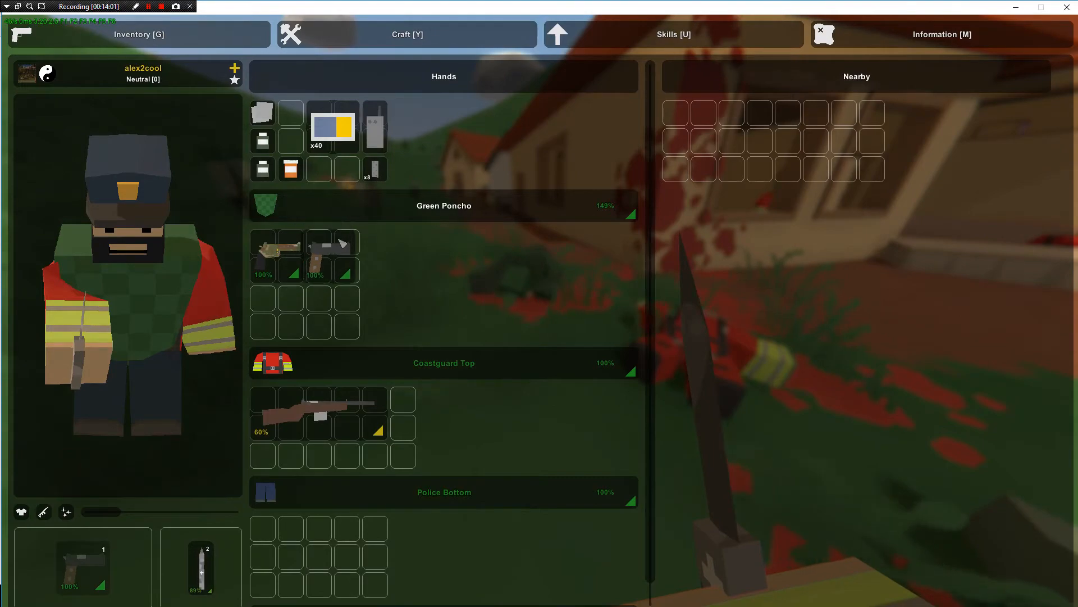
Put the inventory away and resume fighting until the character bleeds out.
key(g)
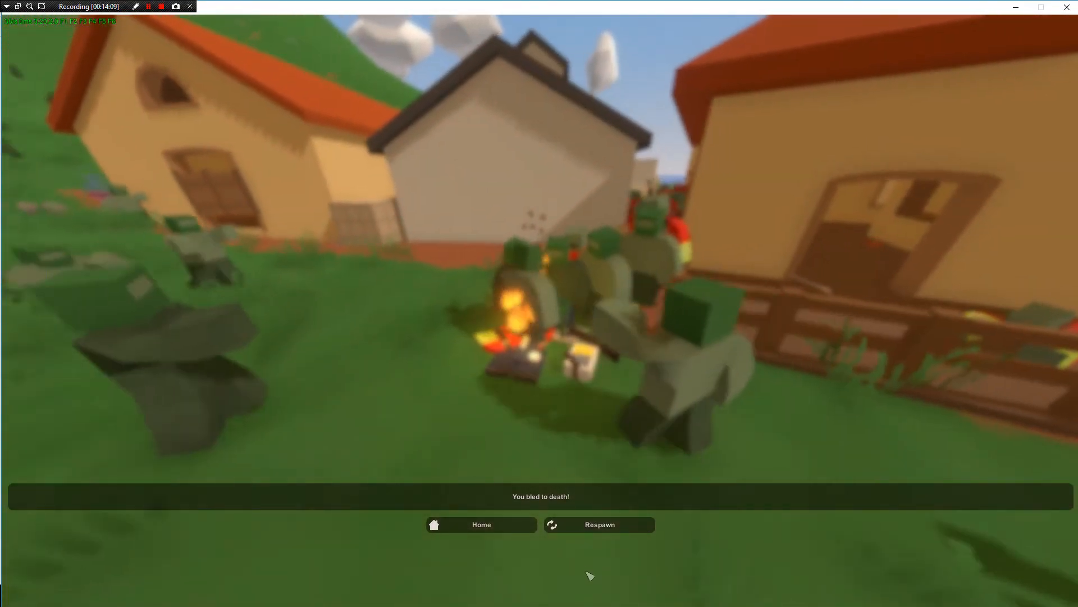
click(598, 525)
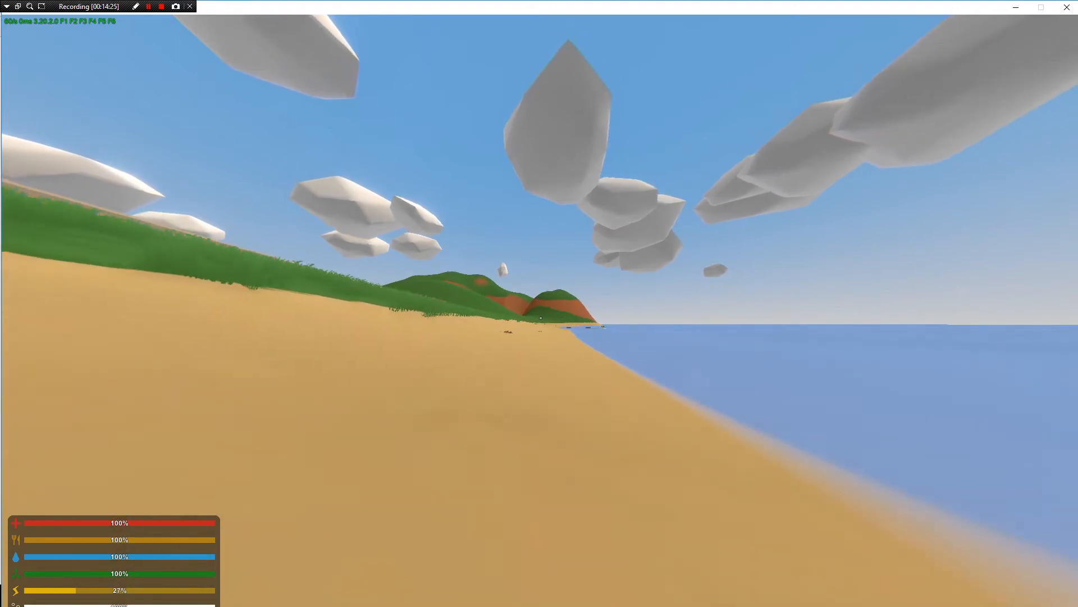
mouse_move(539, 302)
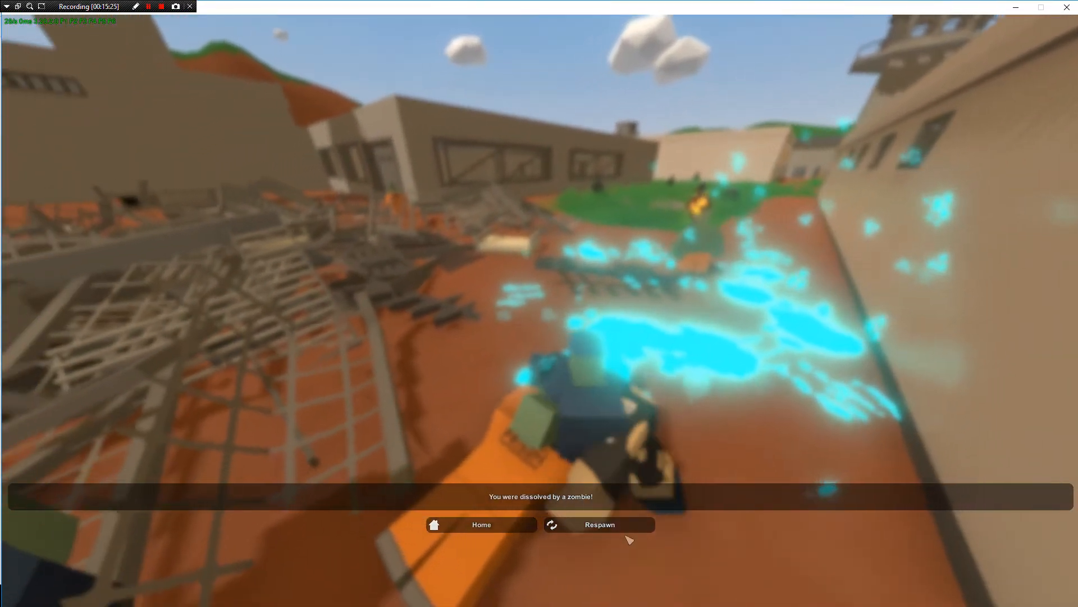
Respawn after being dissolved, die on the castle beach, and respawn again on the shore.
click(599, 524)
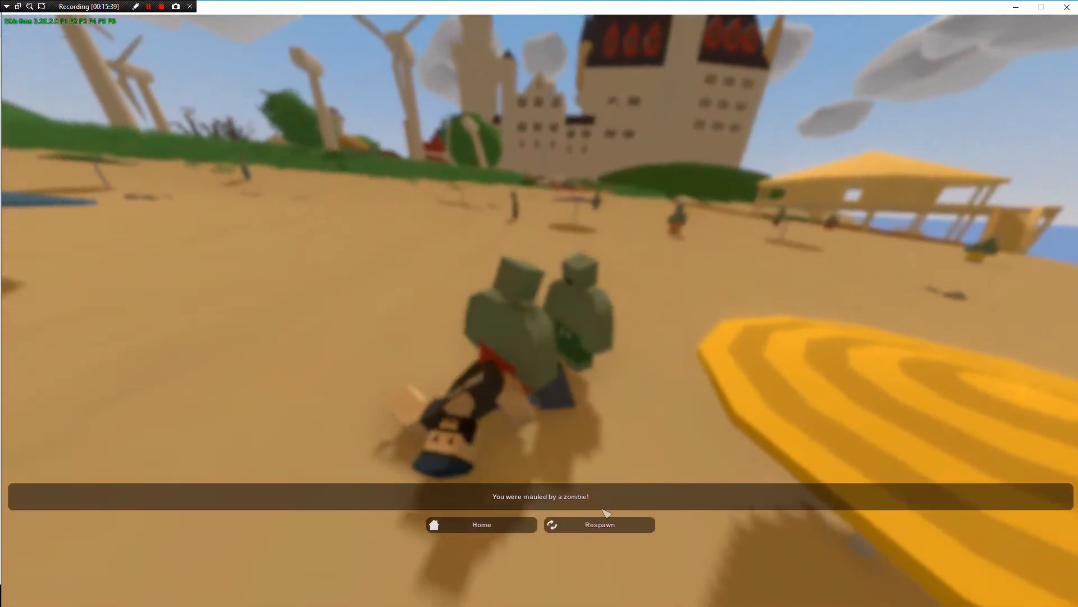
click(598, 524)
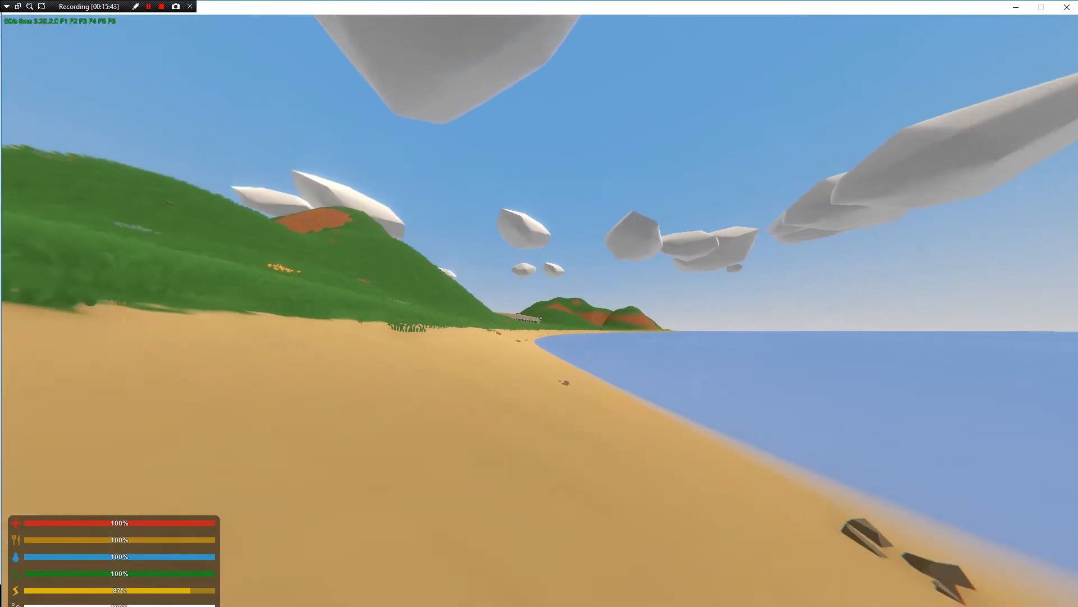
mouse_move(539, 317)
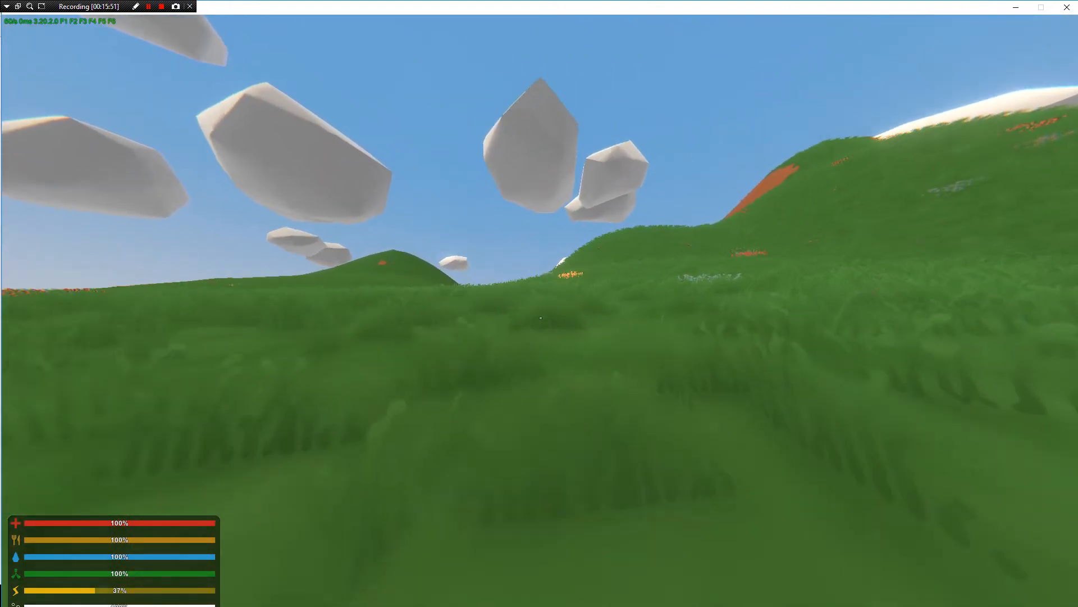
Check the map while walking the grassy coastline toward the long stone wall and pier.
key(m)
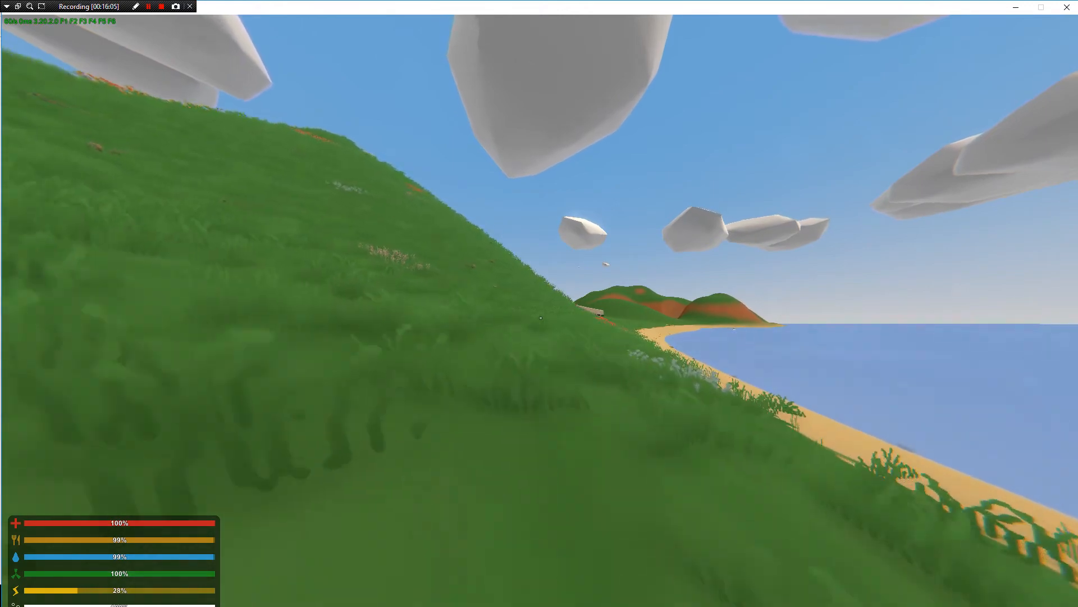
key(m)
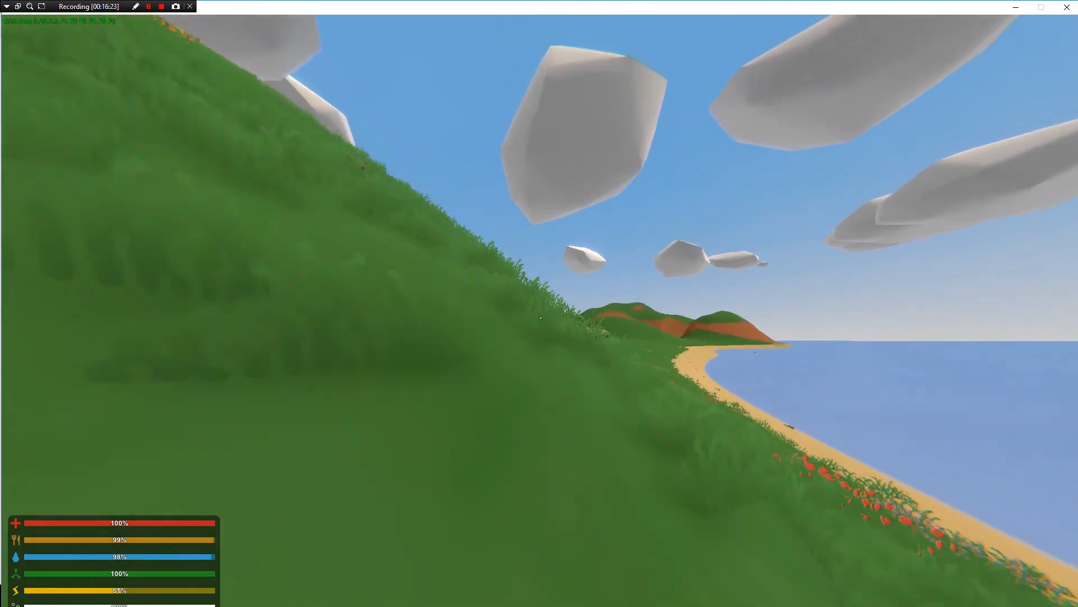
mouse_move(539, 304)
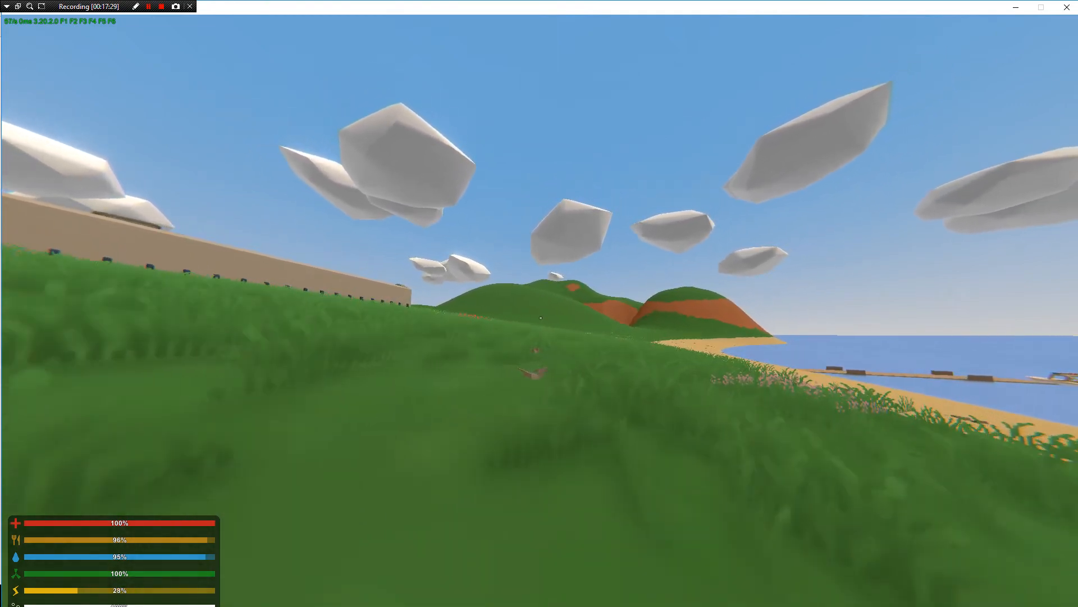
key(m)
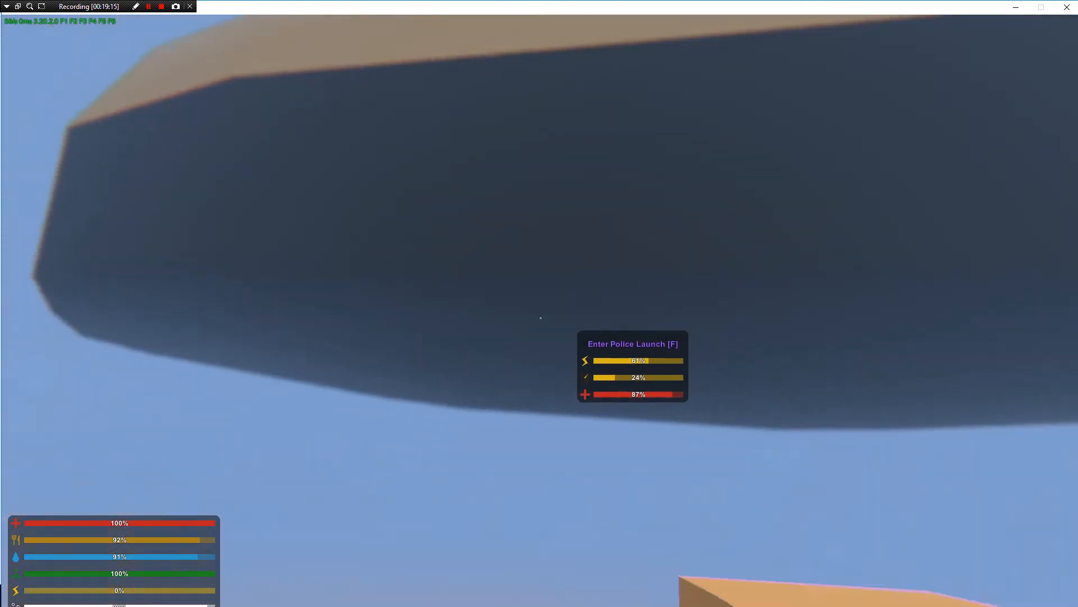
Board the Police Launch boat from the shoreline.
key(f)
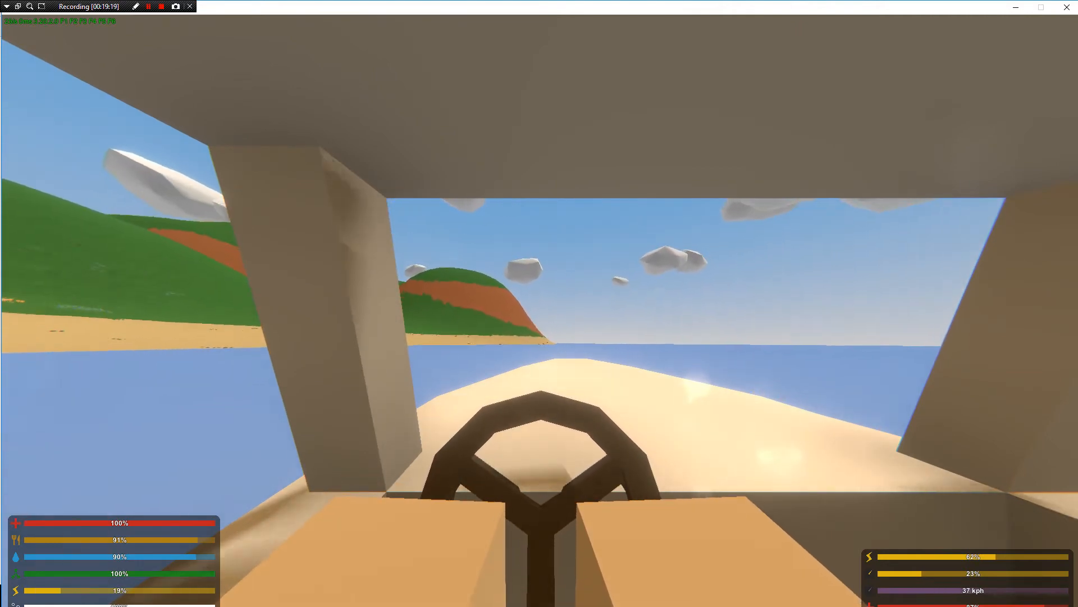
Check the map while boating, then respawn at the lighthouse beach after dying to zombies.
key(m)
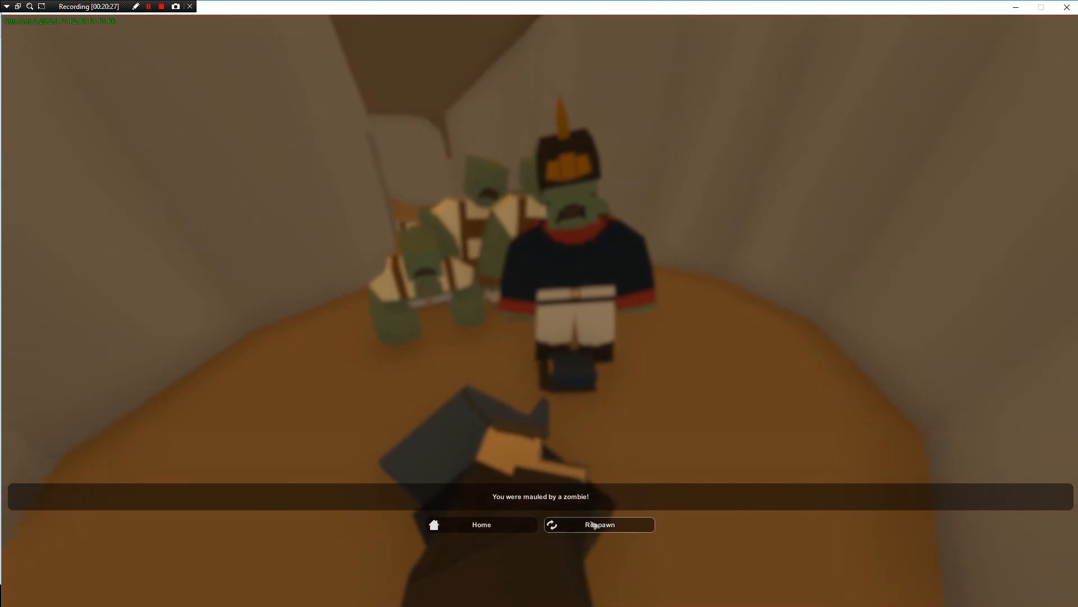
click(598, 524)
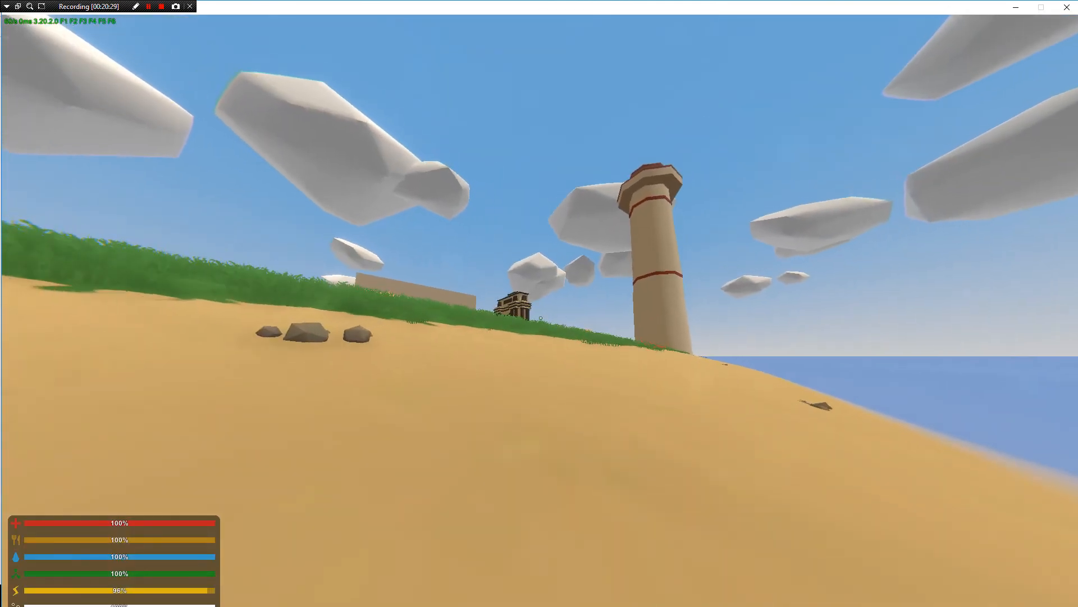